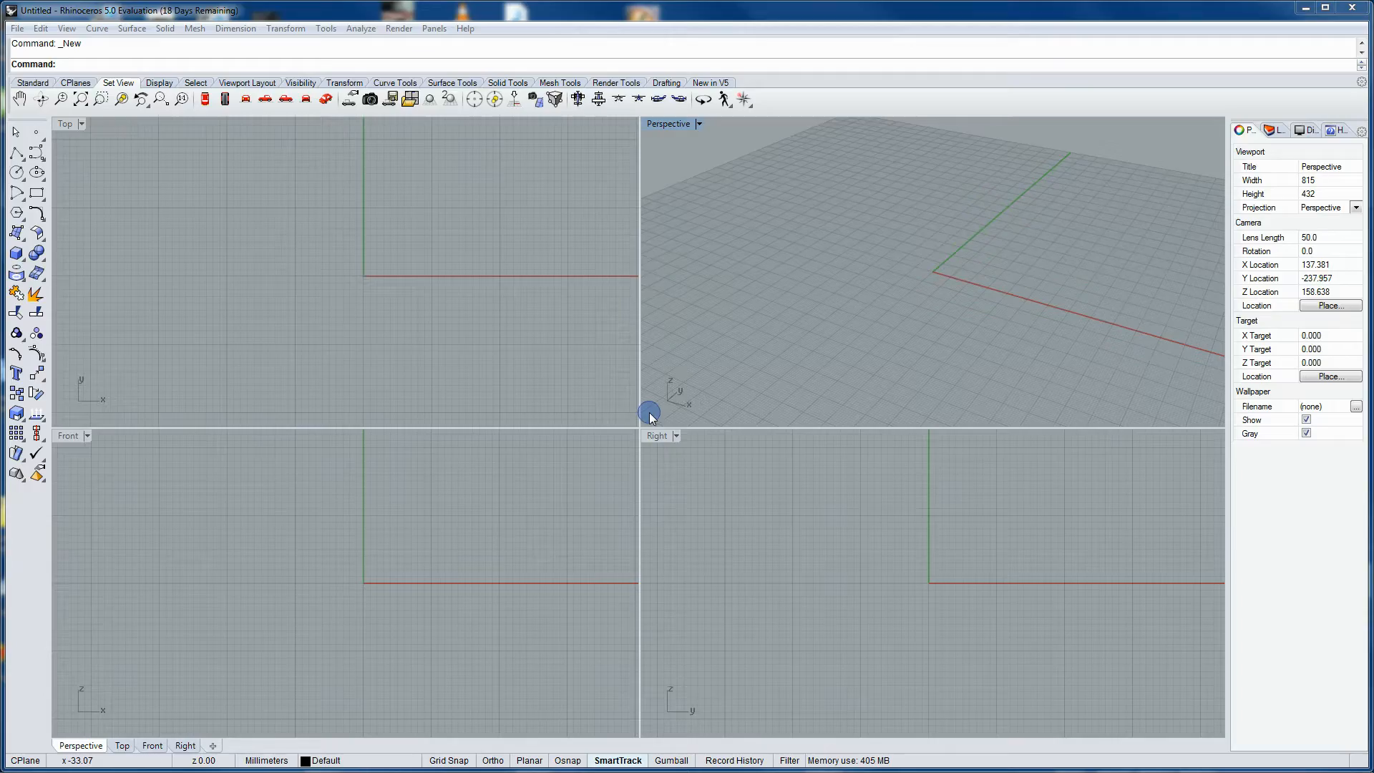
- Open Barcelona_black.3dm from the Tutorial folder as a Rhino 3D model
{"action": "left_click", "coordinate": [16, 28]}
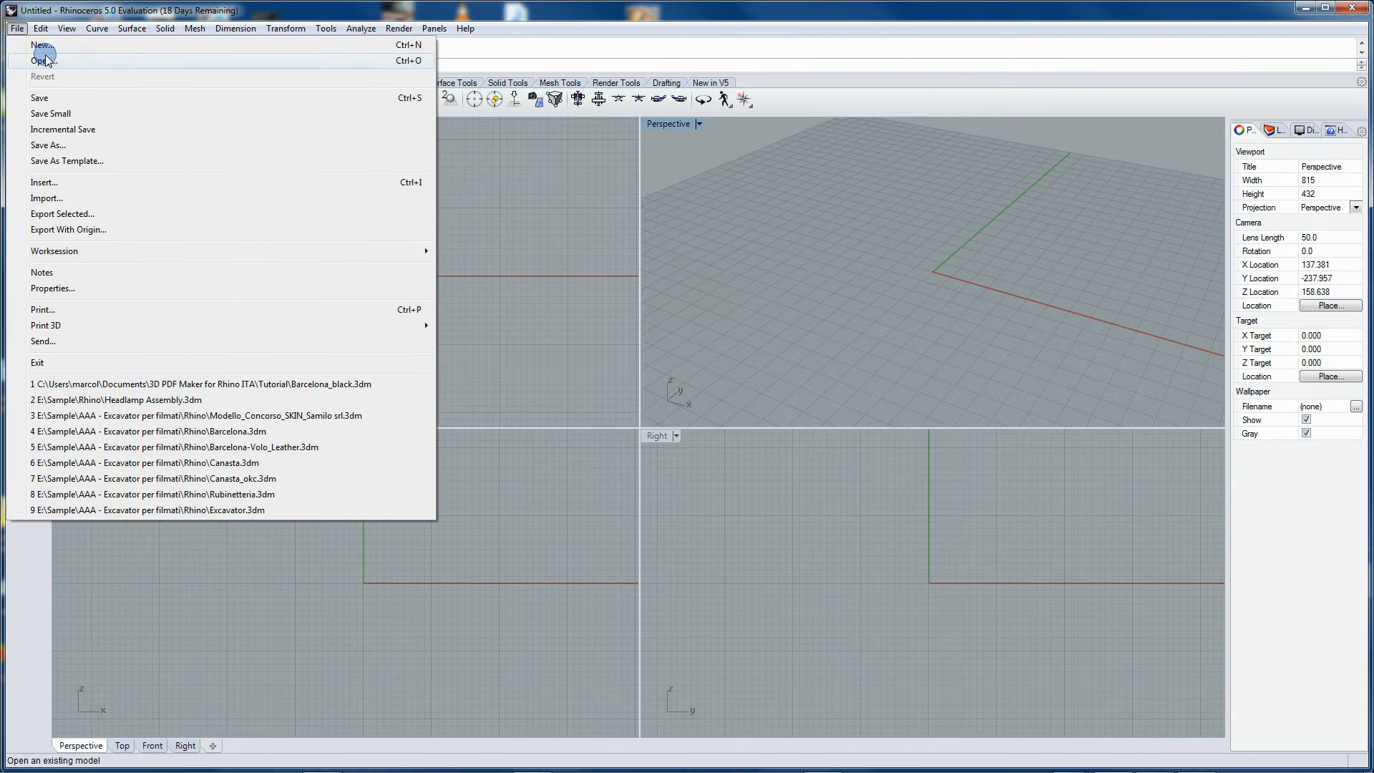
{"action": "left_click", "coordinate": [43, 60]}
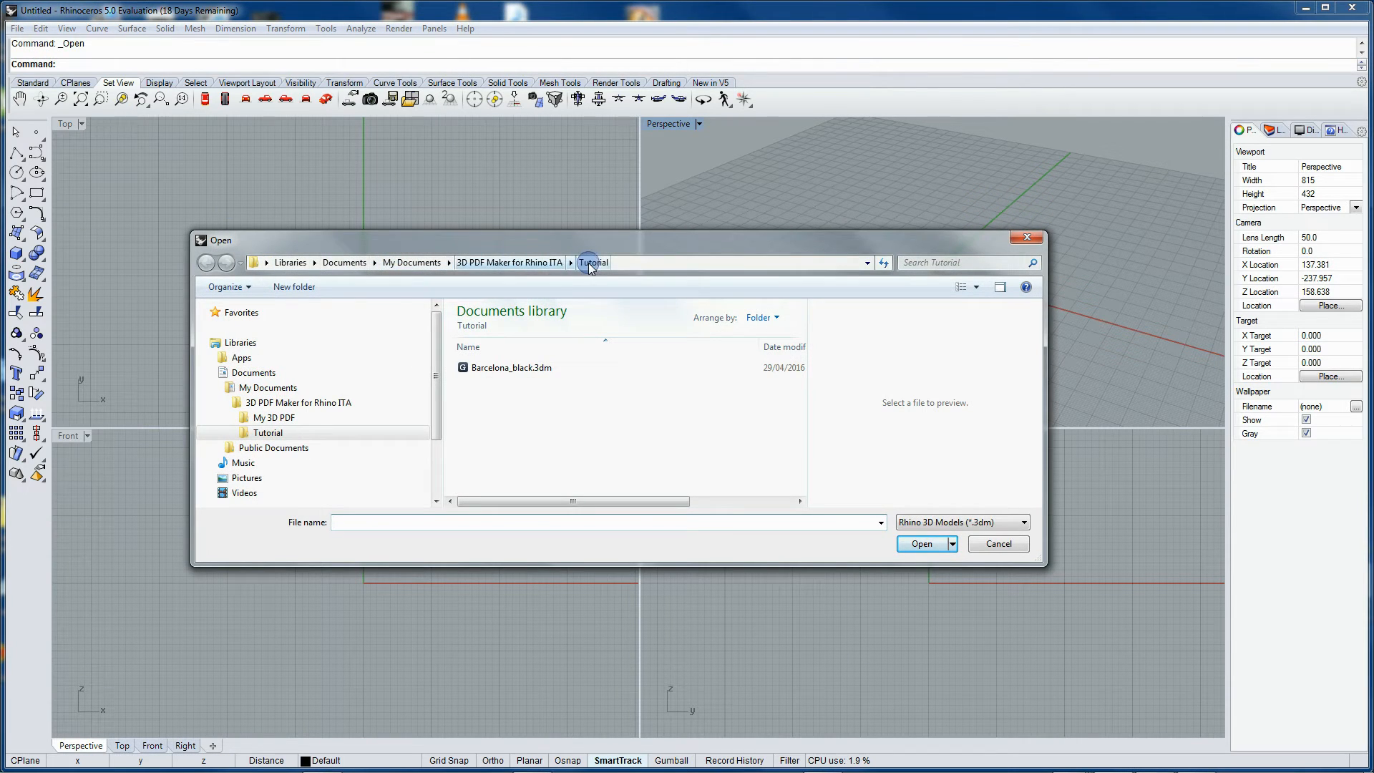
{"action": "left_click", "coordinate": [1022, 523]}
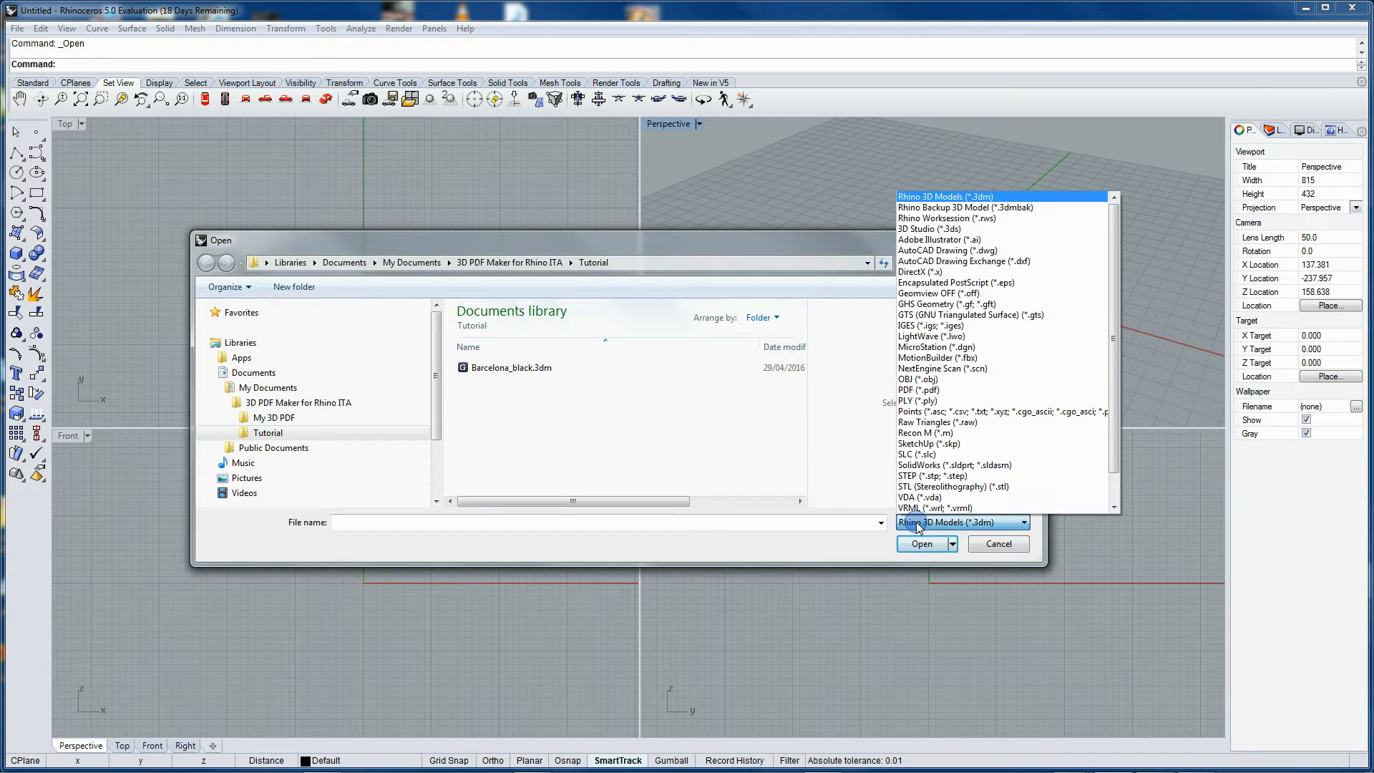
{"action": "left_click", "coordinate": [510, 367]}
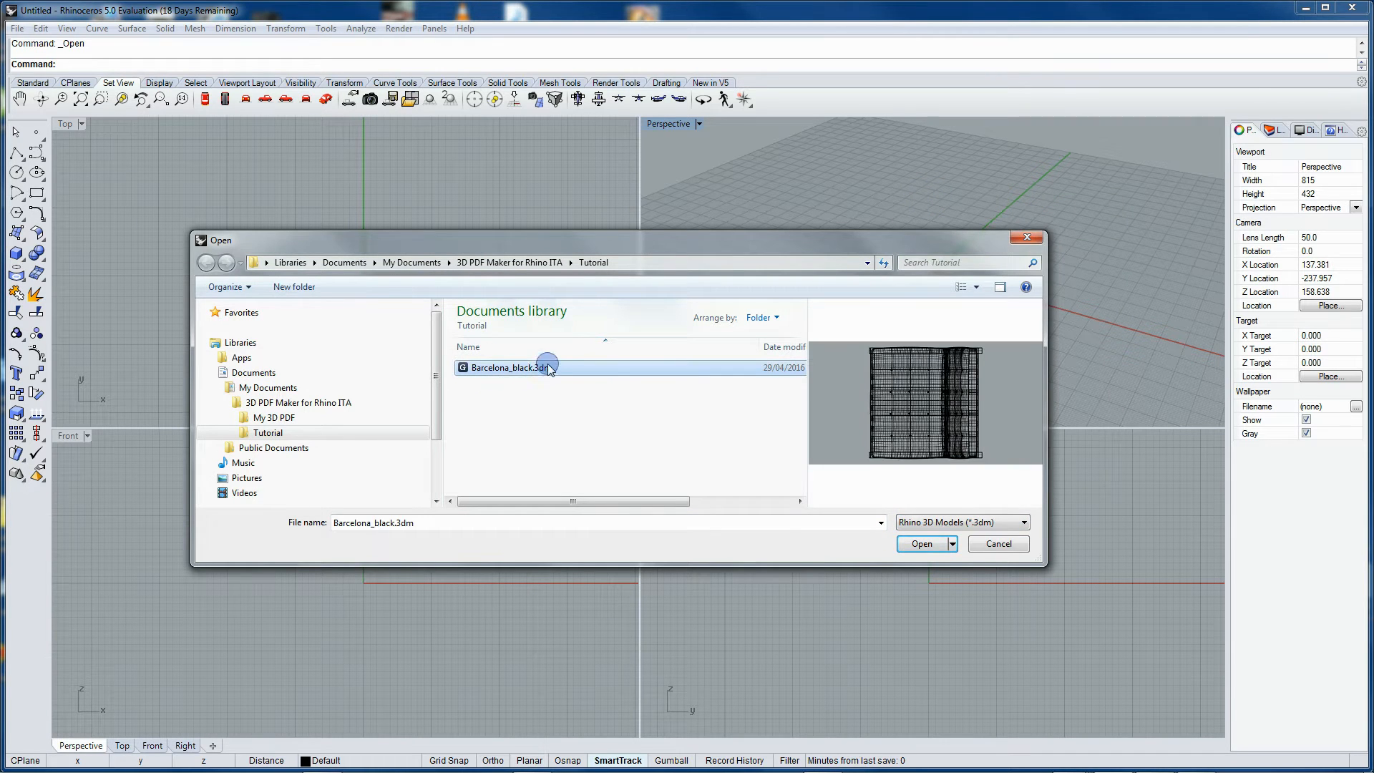
{"action": "left_click", "coordinate": [921, 543]}
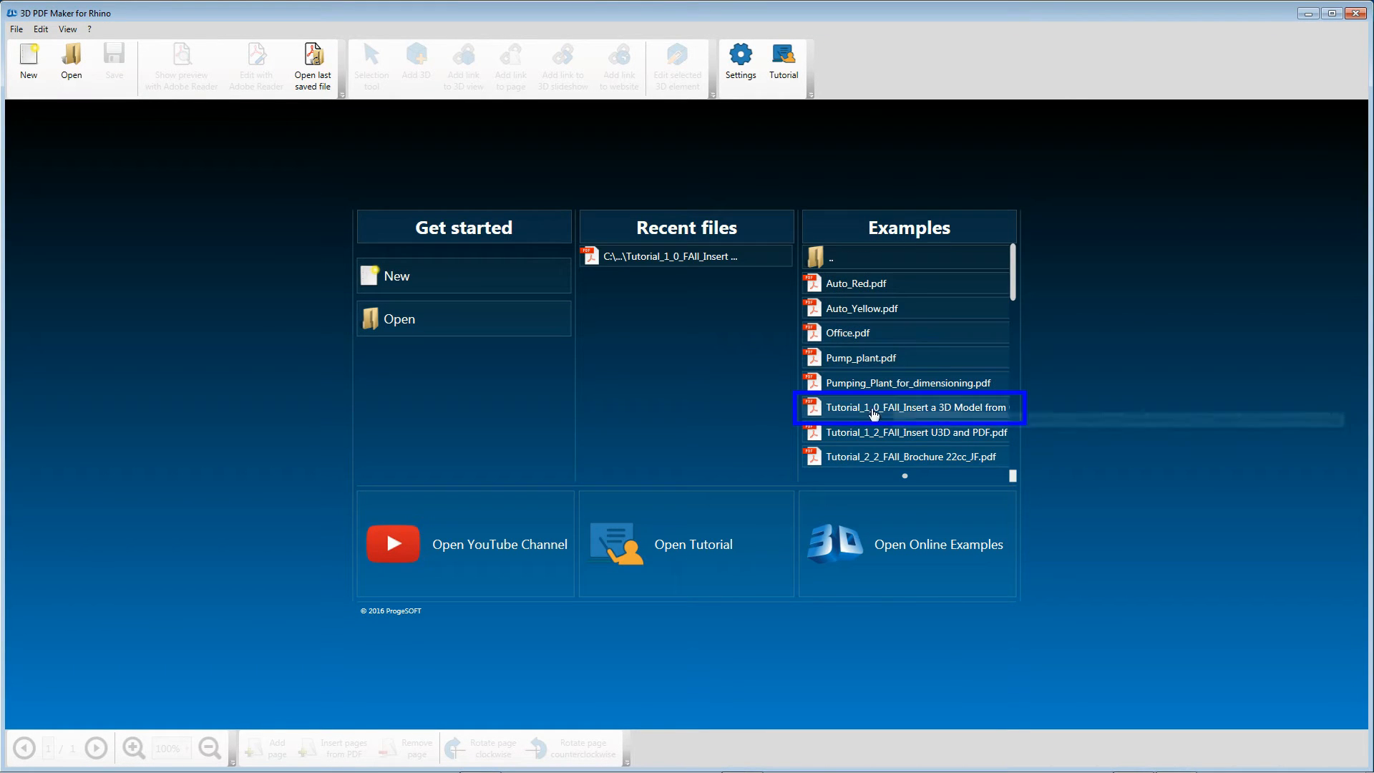
- Open the Tutorial_1_0 'Insert a 3D Model from CAD' example page
{"action": "double_click", "coordinate": [915, 407]}
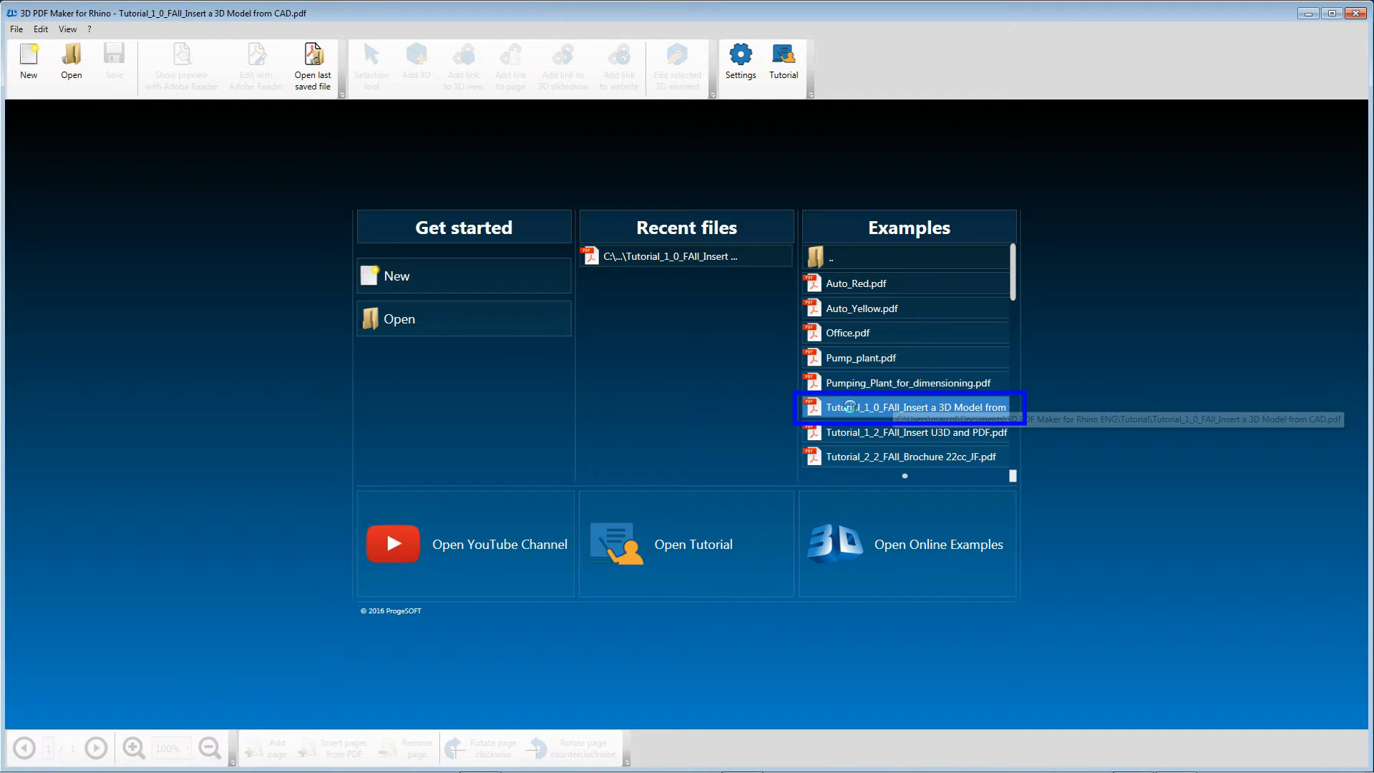
{"action": "double_click", "coordinate": [915, 406]}
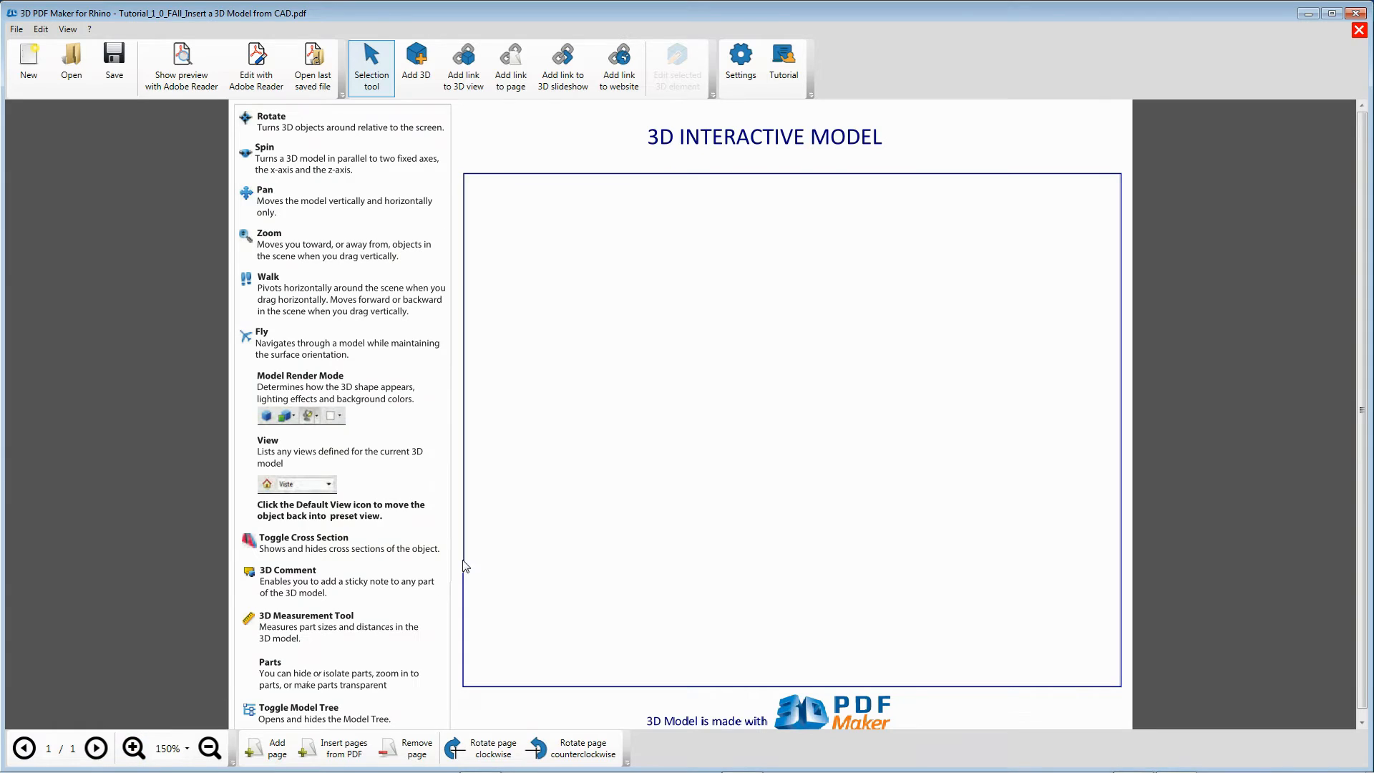
{"action": "mouse_move", "coordinate": [764, 411]}
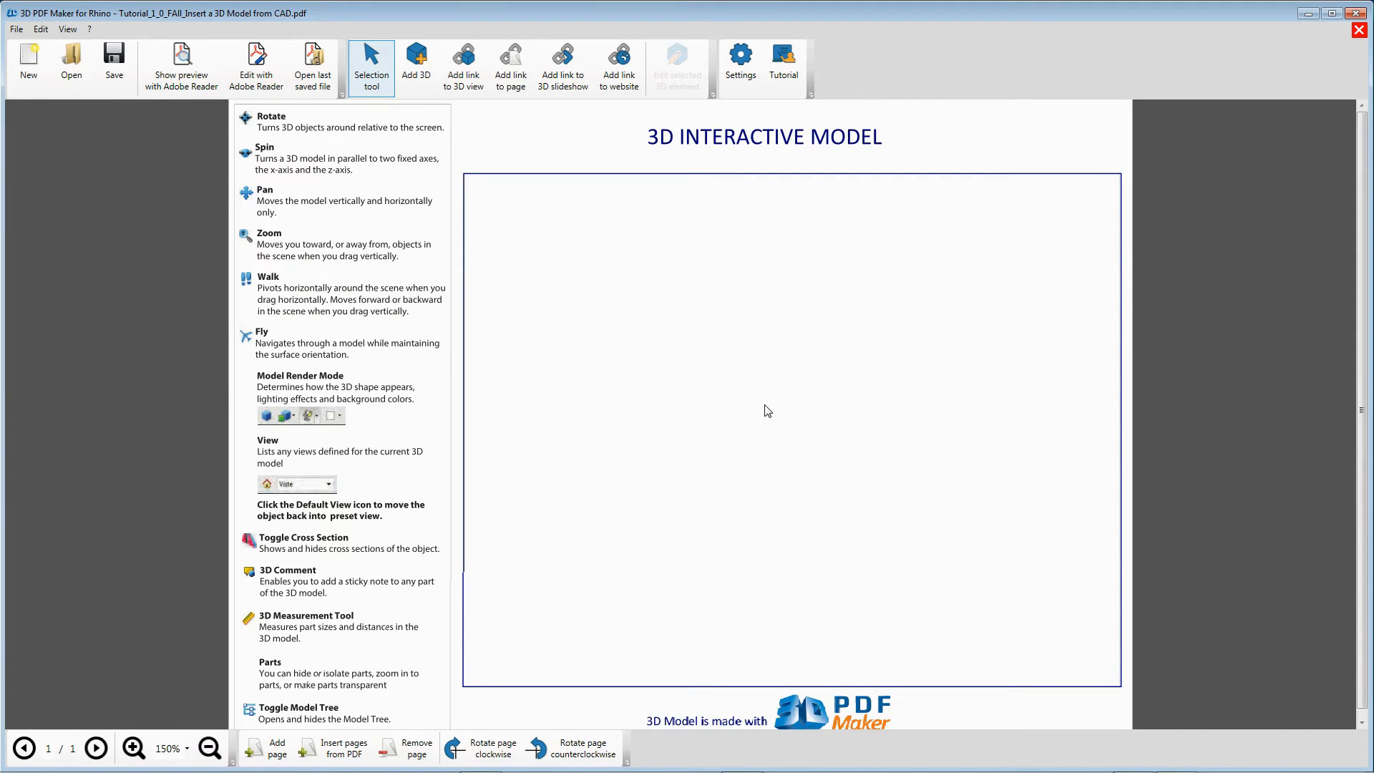
- Add a 3D model over the page frame, converting the Rhinoceros drawing
{"action": "left_click", "coordinate": [417, 61]}
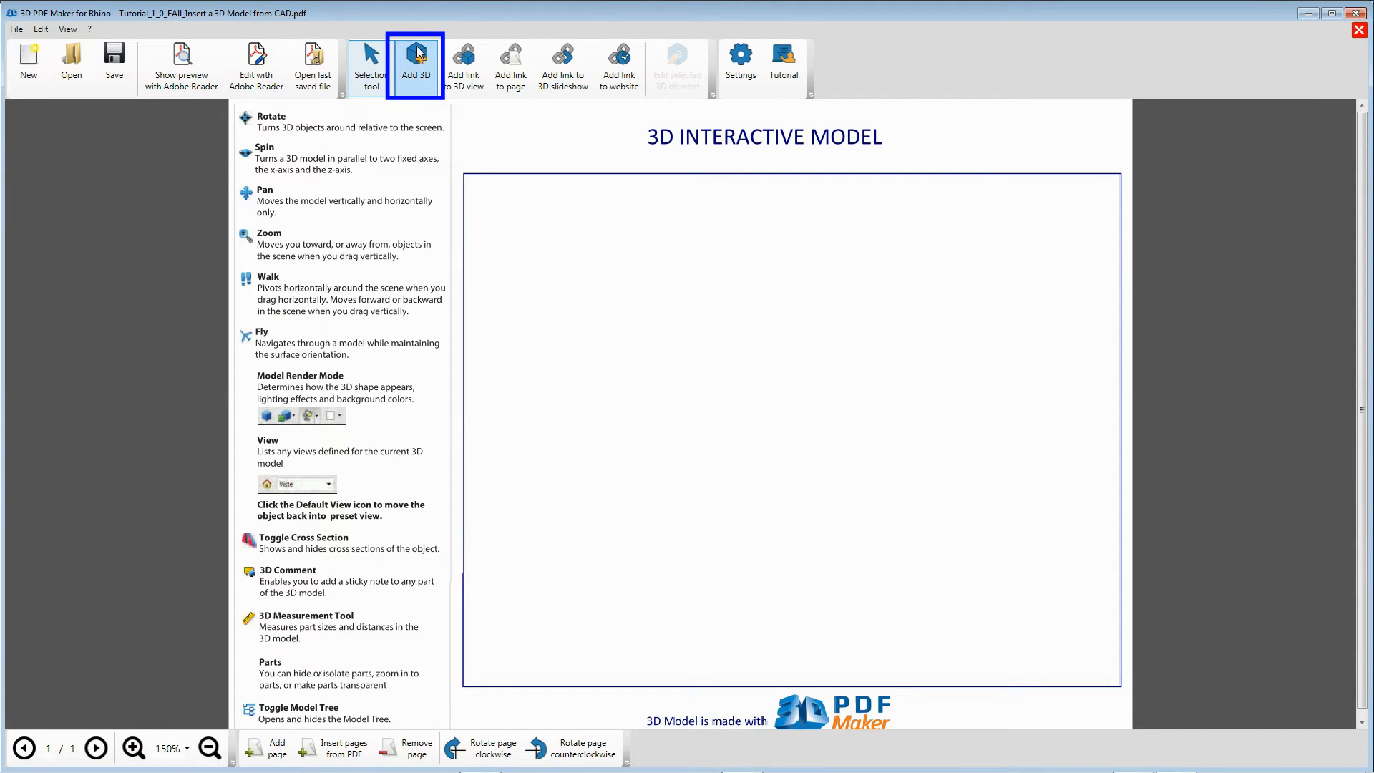
{"action": "left_click_drag", "start_coordinate": [480, 176], "coordinate": [499, 579]}
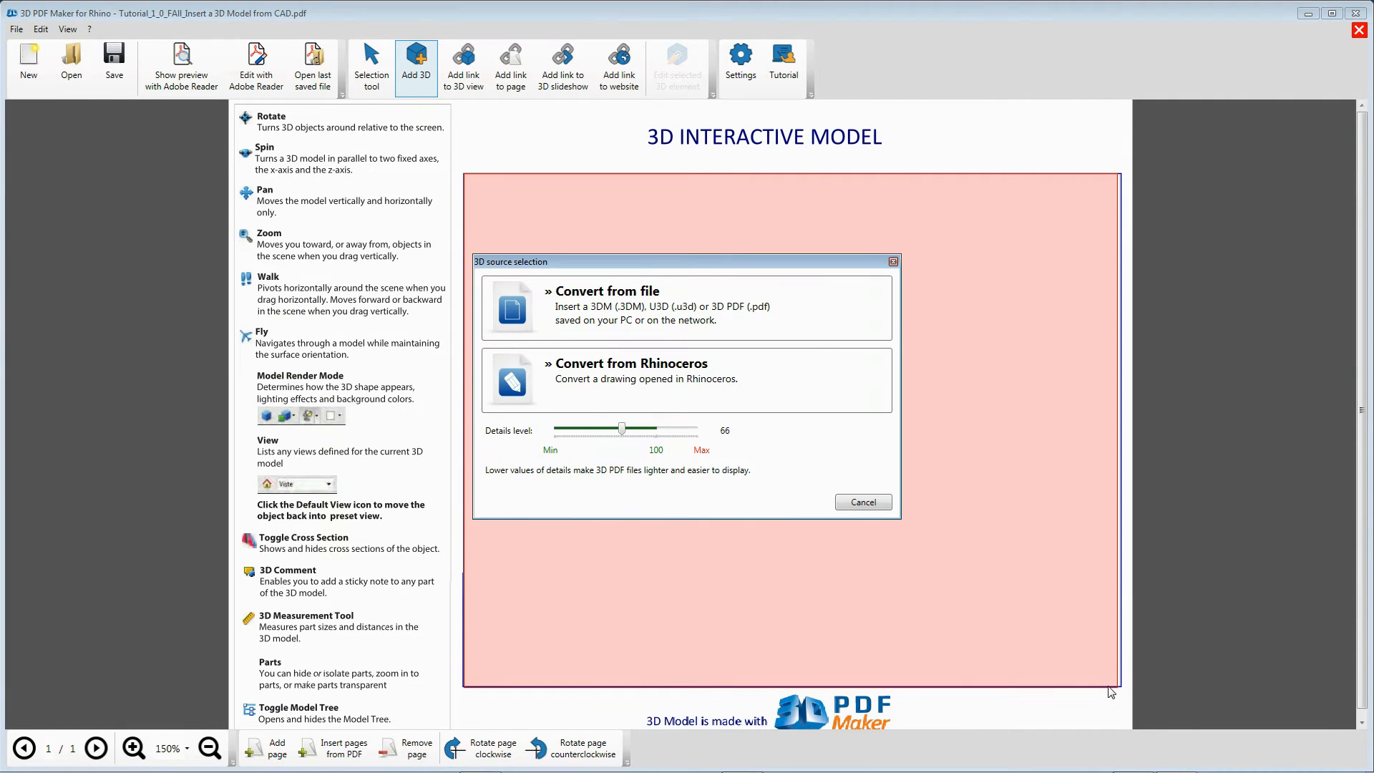
{"action": "mouse_move", "coordinate": [807, 542]}
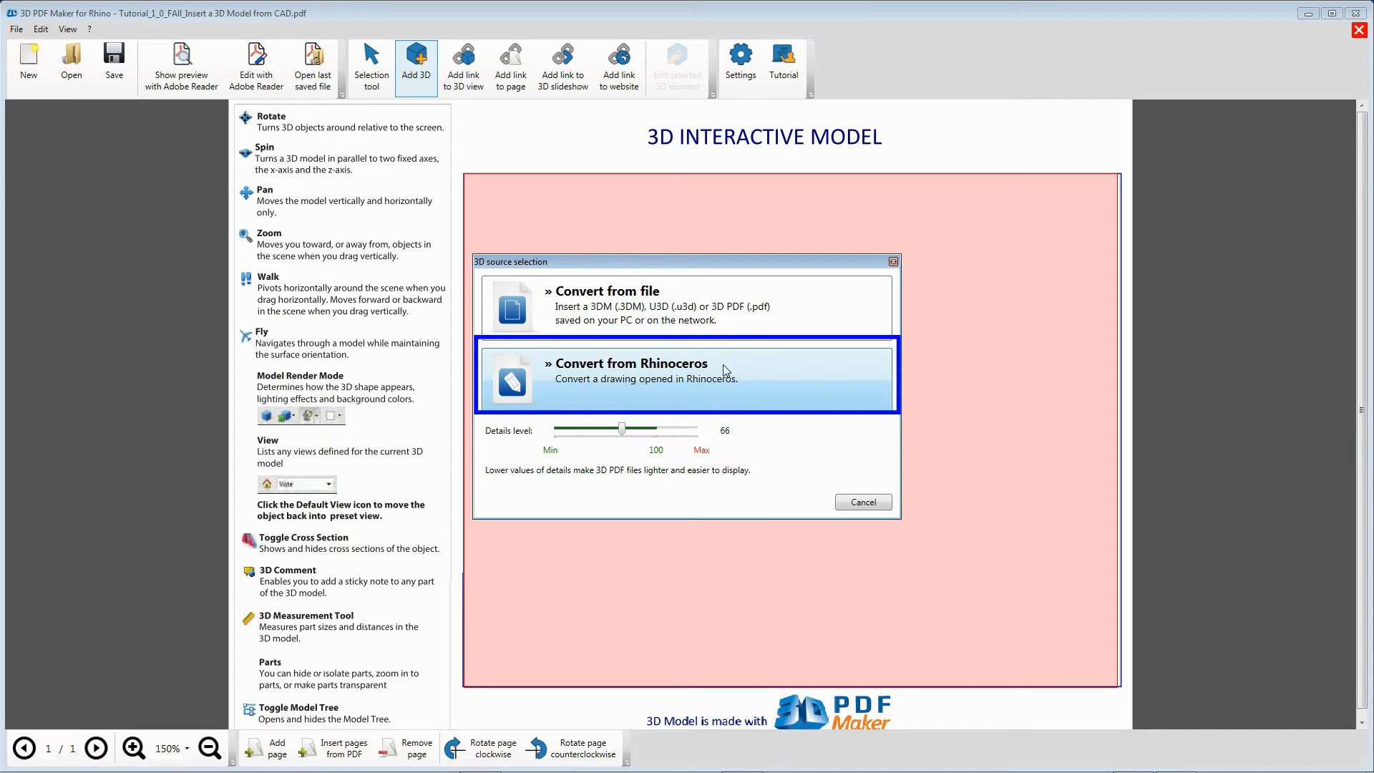
{"action": "left_click", "coordinate": [686, 378]}
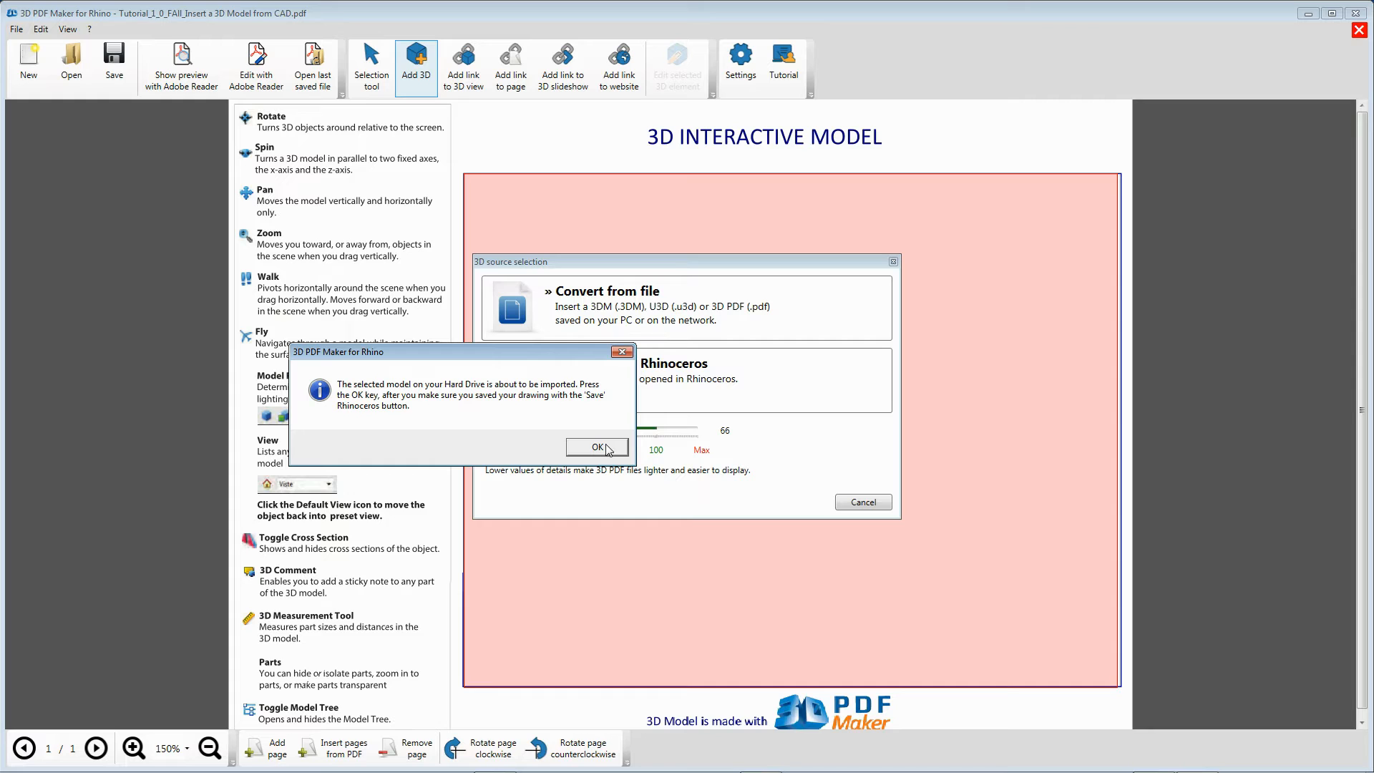
{"action": "left_click", "coordinate": [597, 446]}
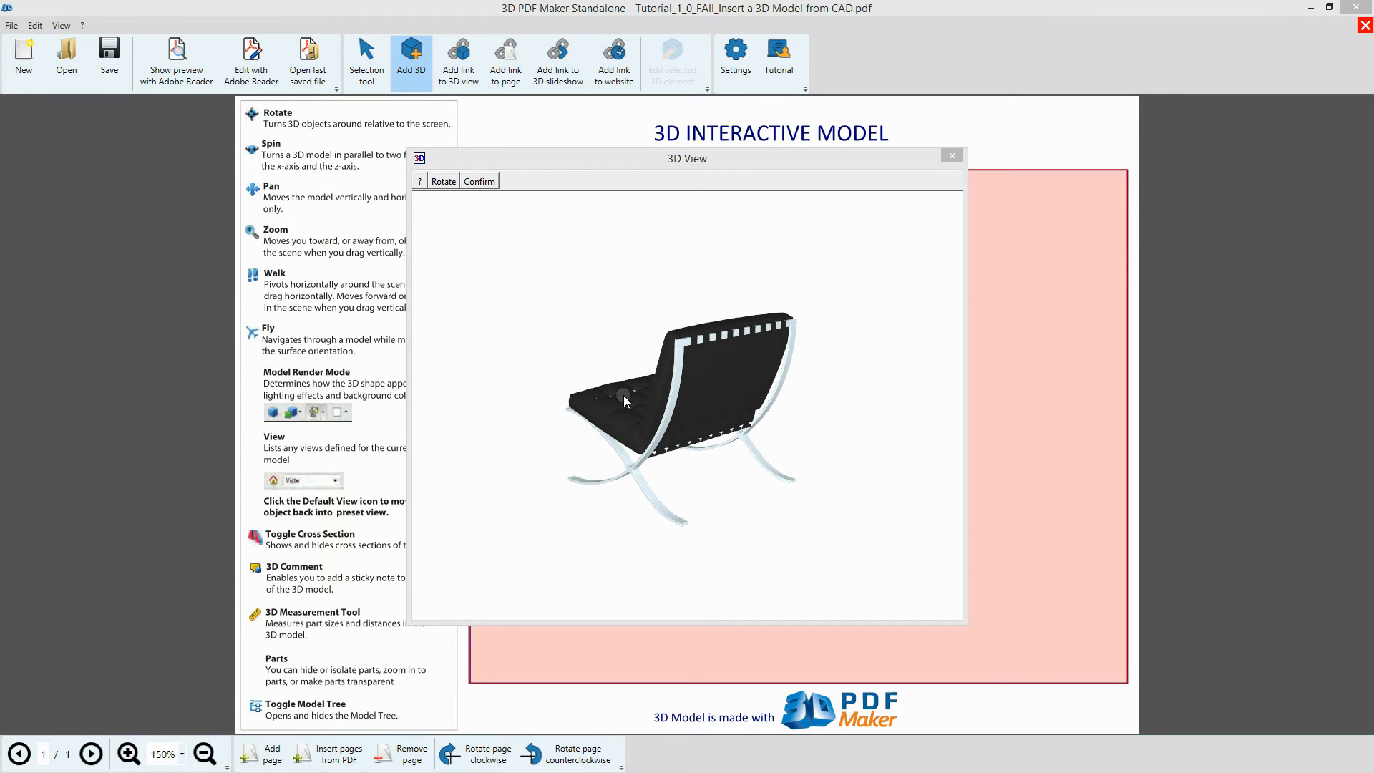
{"action": "mouse_move", "coordinate": [499, 305]}
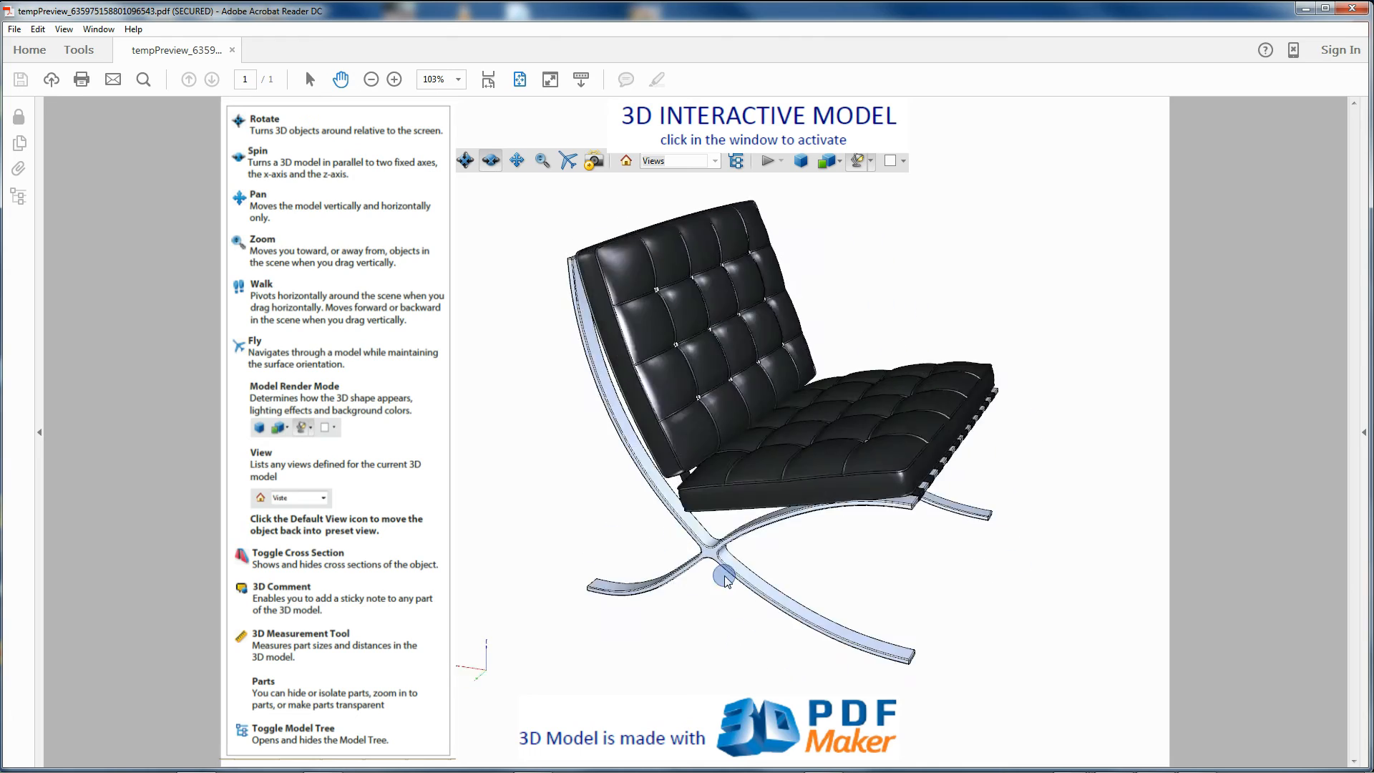
- Orbit the chair preview to inspect its back, then confirm the import
{"action": "left_click_drag", "start_coordinate": [727, 578], "coordinate": [530, 570]}
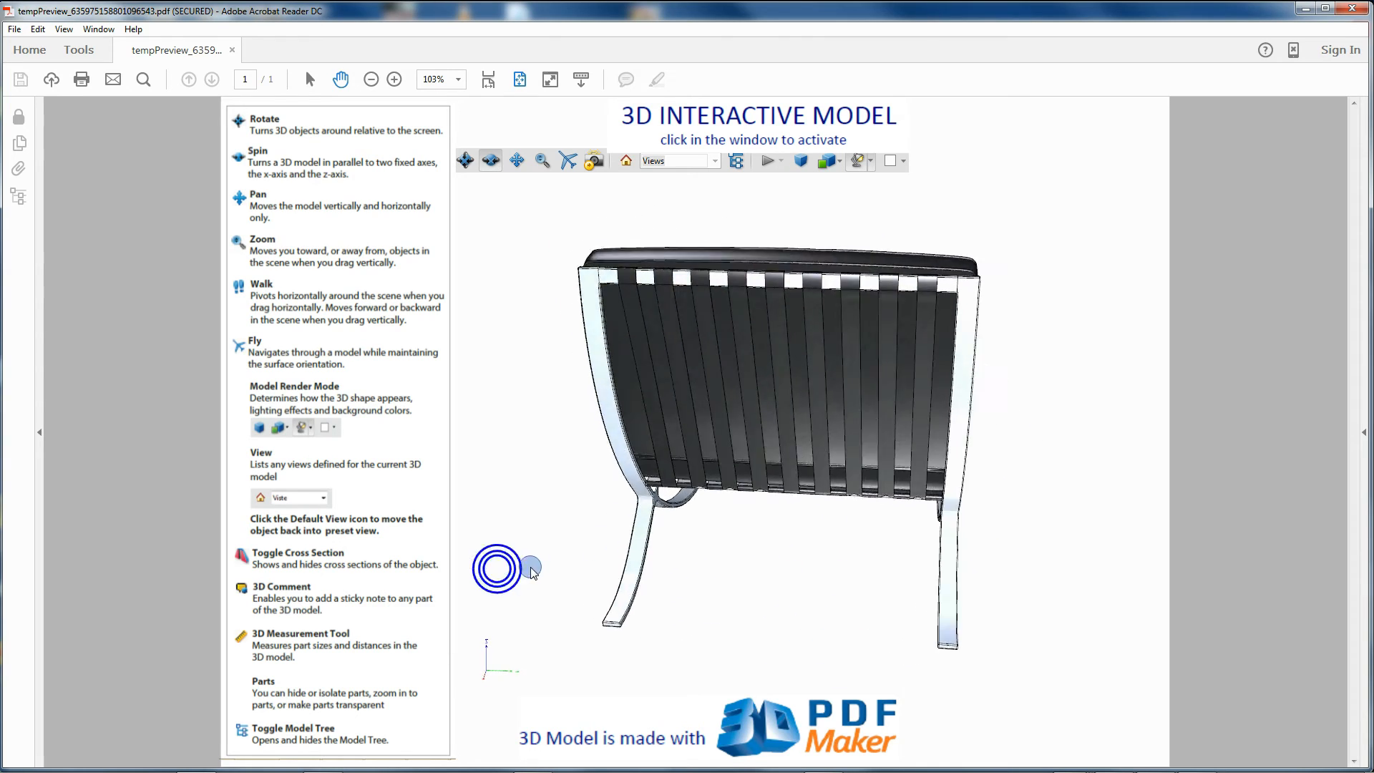
{"action": "left_click_drag", "start_coordinate": [496, 567], "coordinate": [822, 571]}
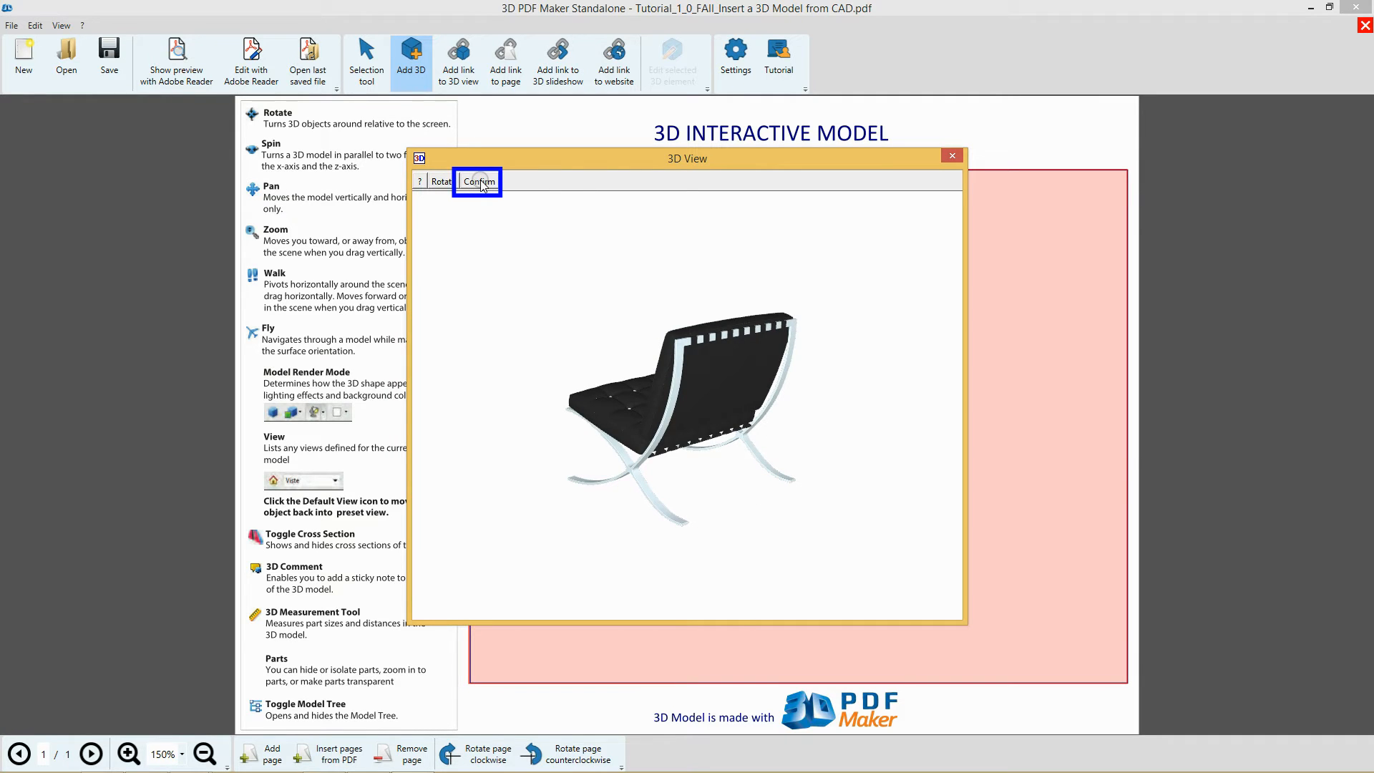
{"action": "left_click", "coordinate": [479, 181]}
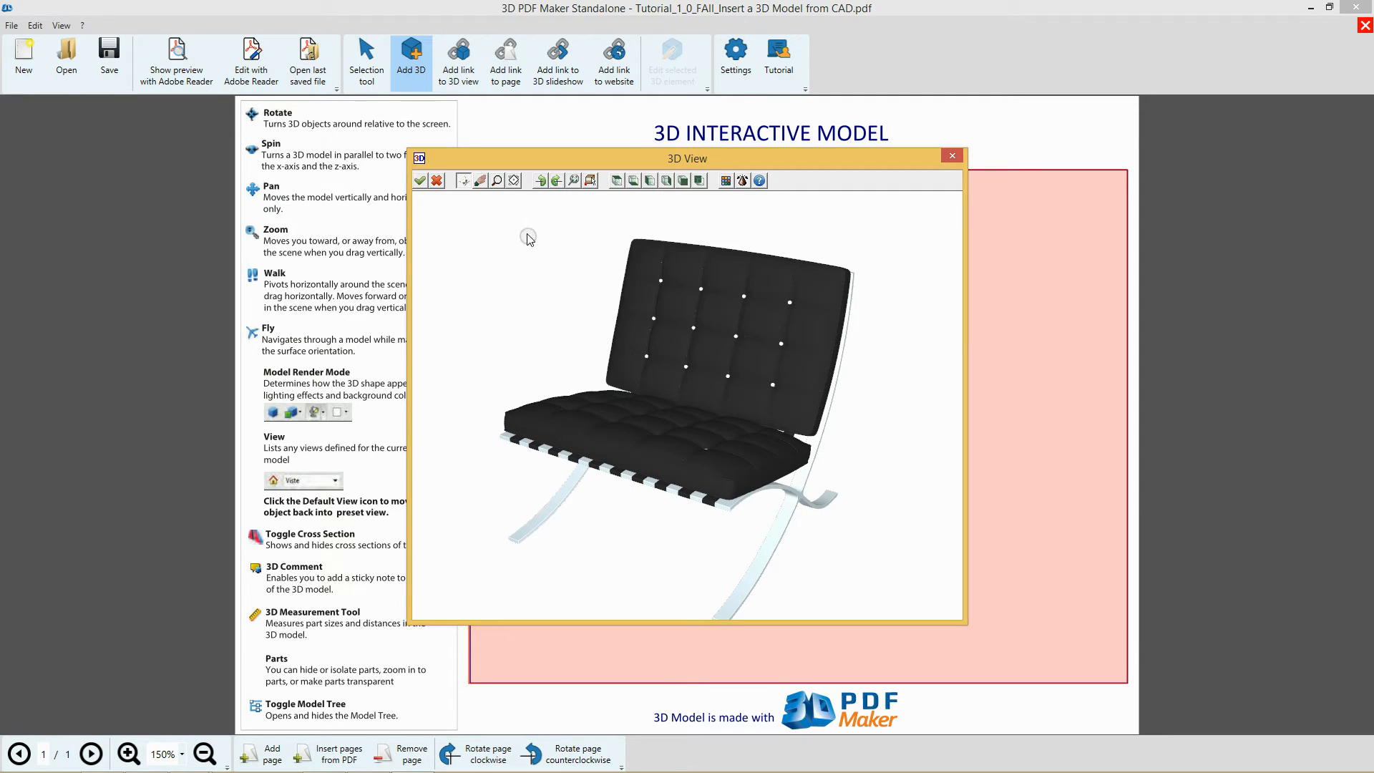
- Insert the front-facing chair into the page's 3D model frame
{"action": "left_click", "coordinate": [479, 181]}
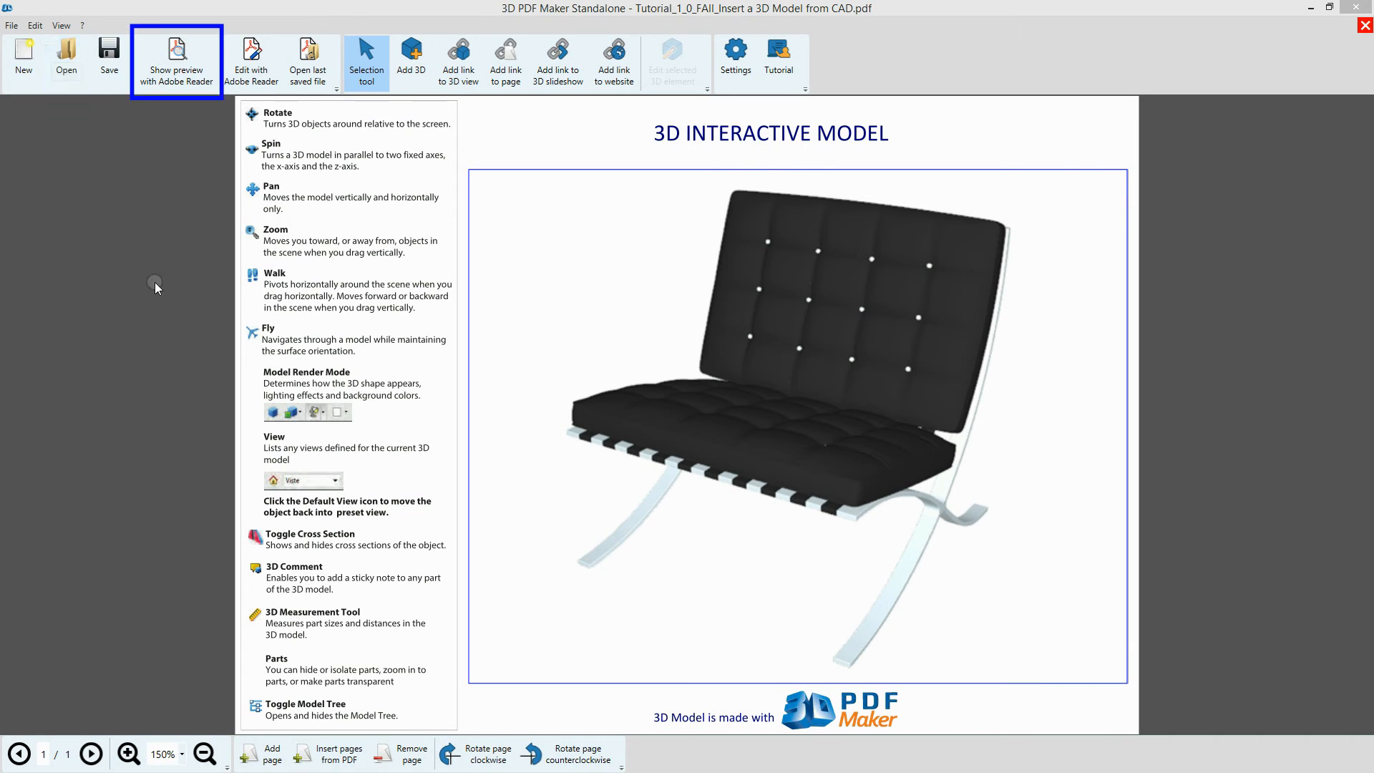
{"action": "mouse_move", "coordinate": [160, 289]}
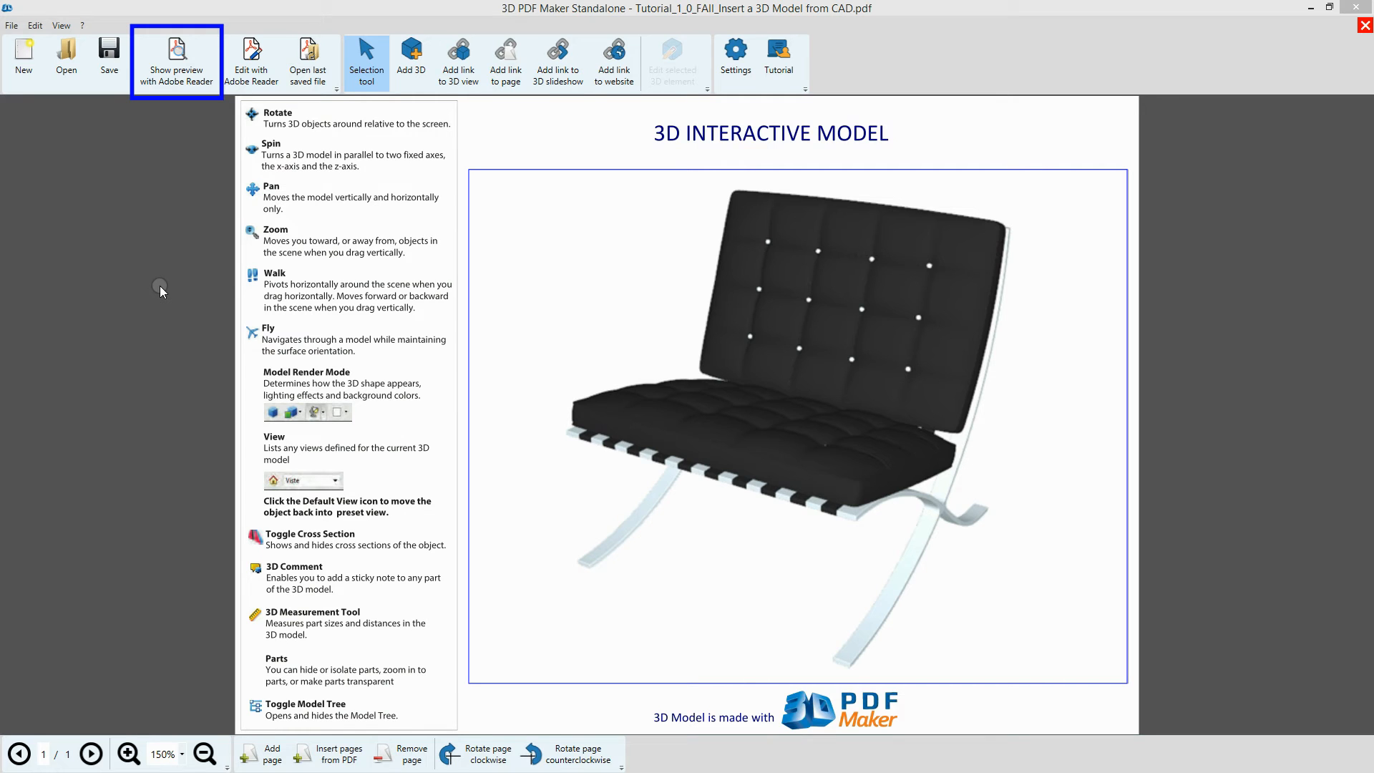
- Preview the page in Adobe Reader and rotate the chair model
{"action": "left_click", "coordinate": [175, 63]}
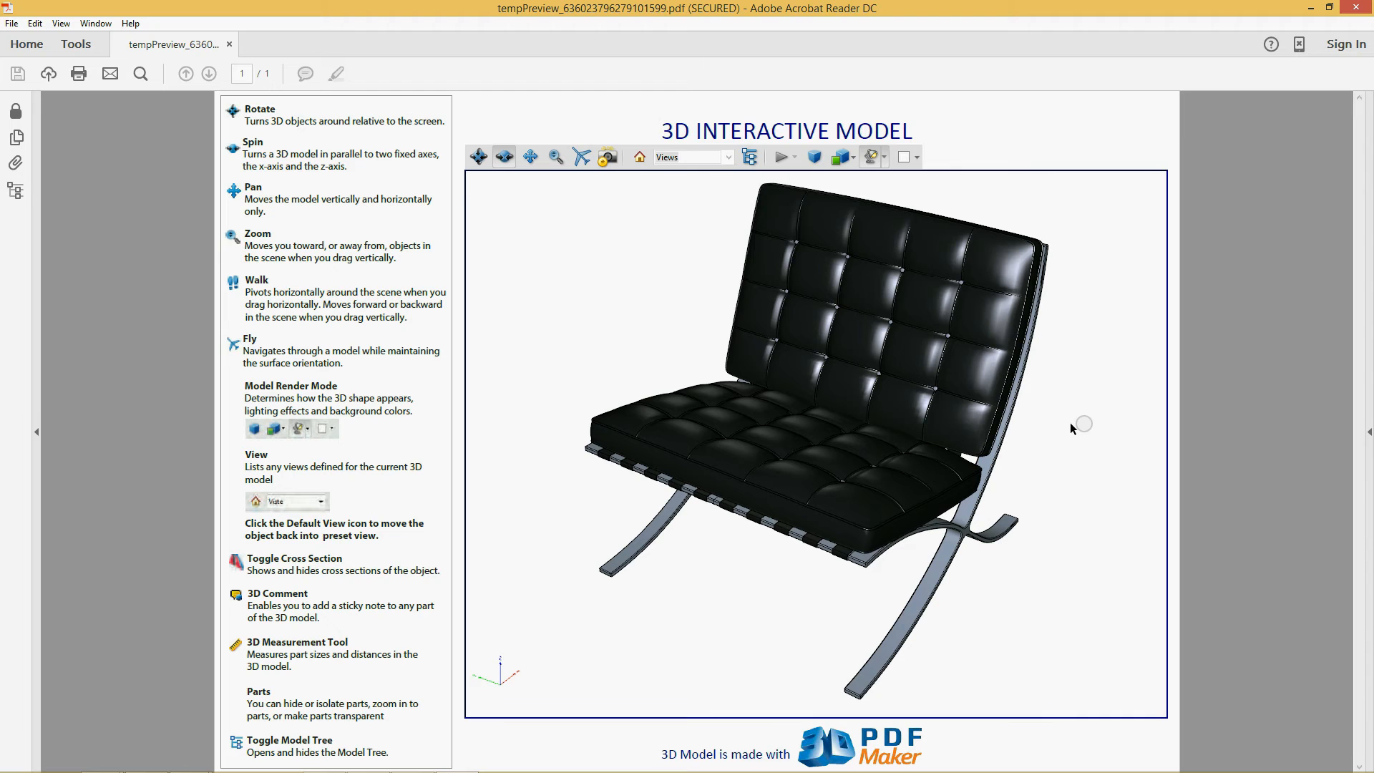
{"action": "mouse_move", "coordinate": [576, 449]}
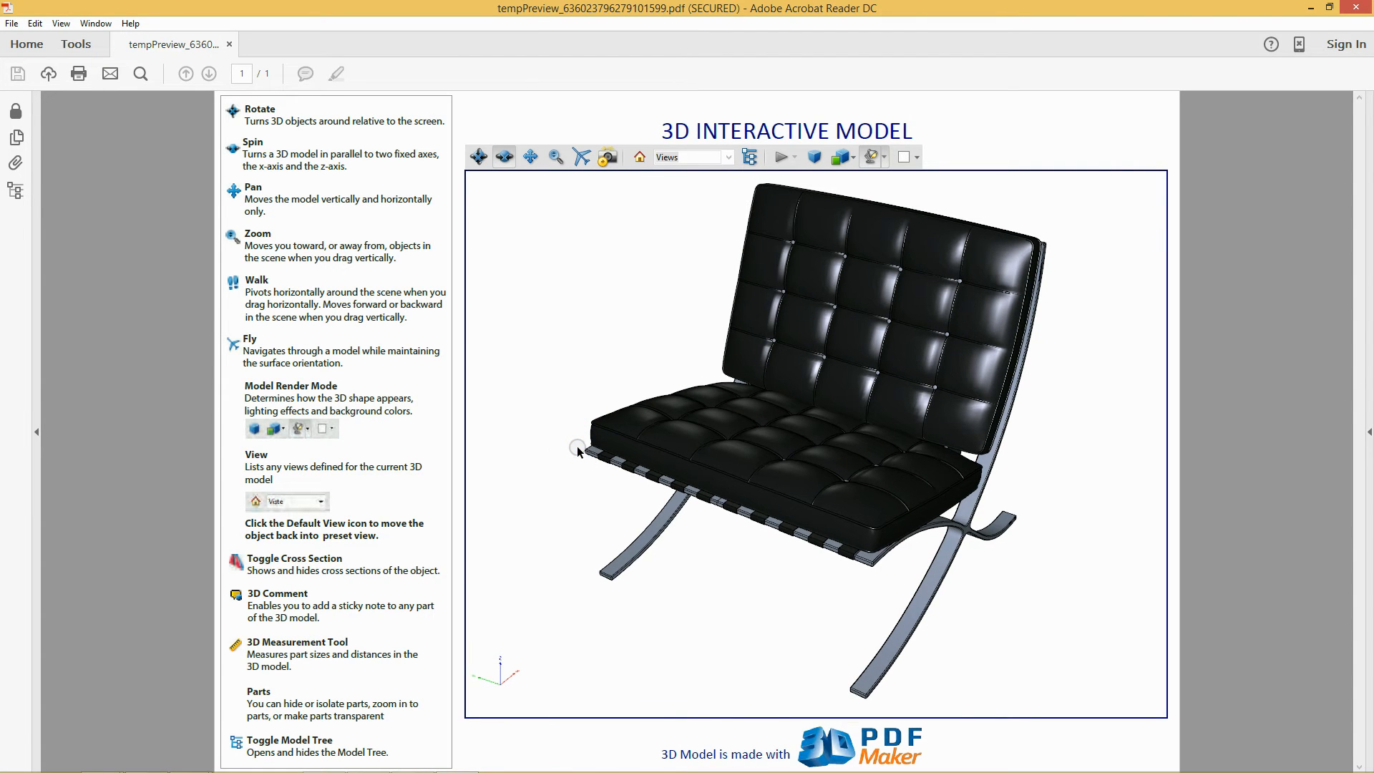
{"action": "left_click_drag", "start_coordinate": [578, 452], "coordinate": [1113, 464]}
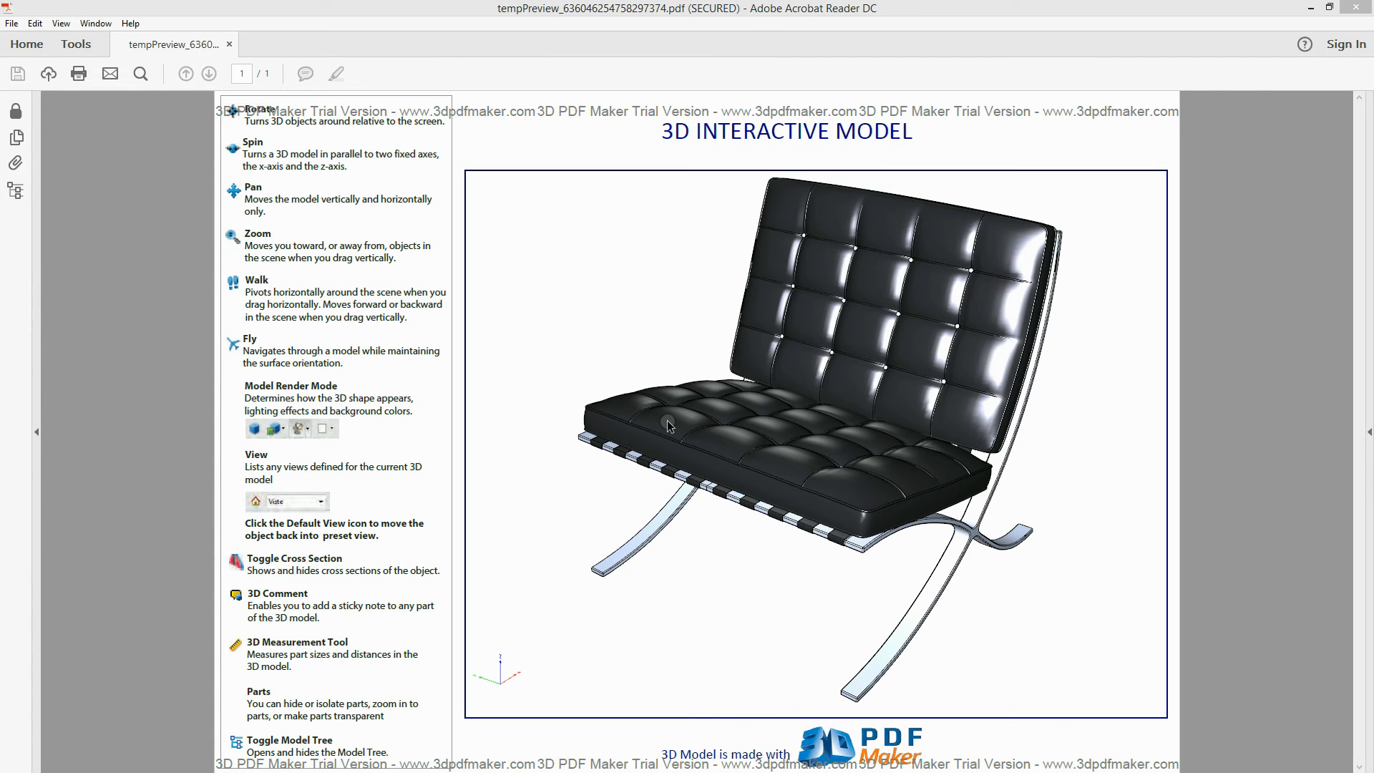
{"action": "left_click", "coordinate": [11, 23]}
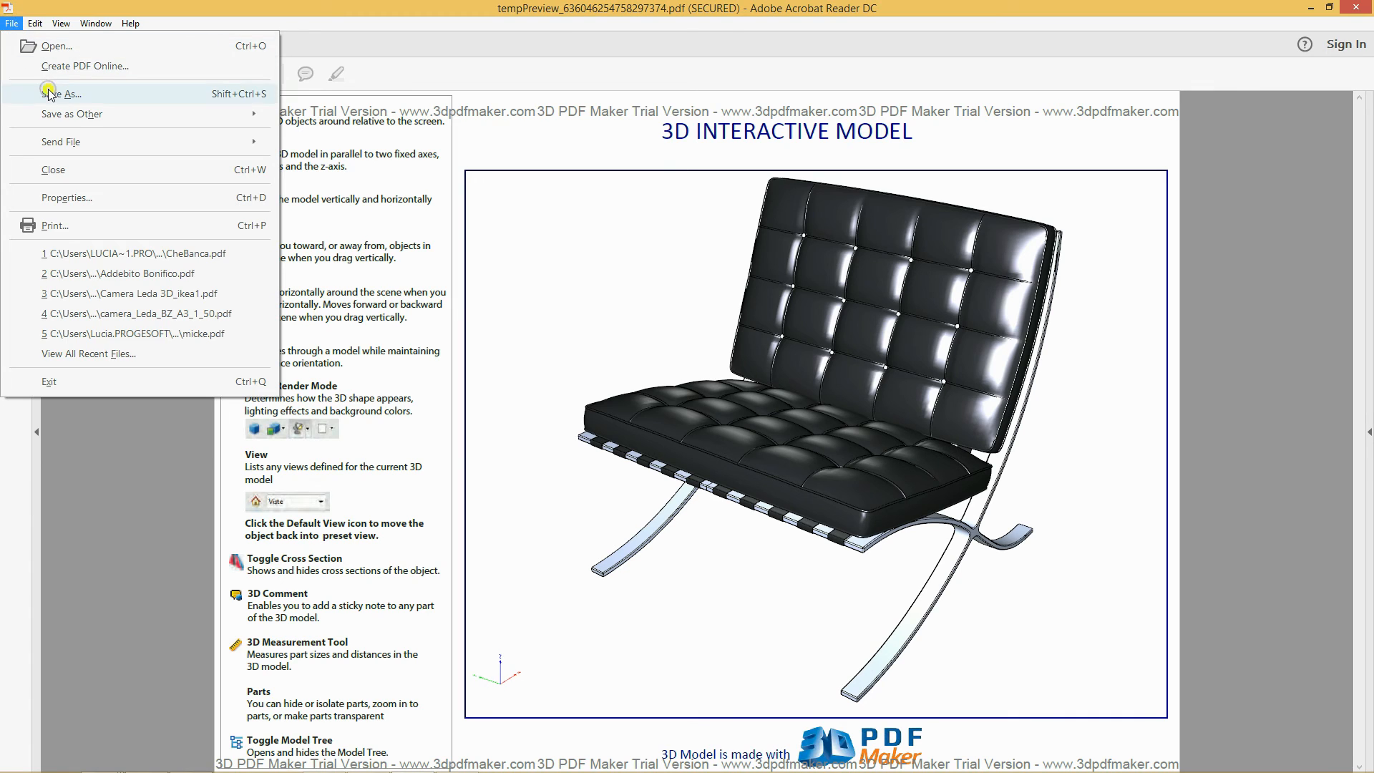
{"action": "left_click", "coordinate": [62, 94]}
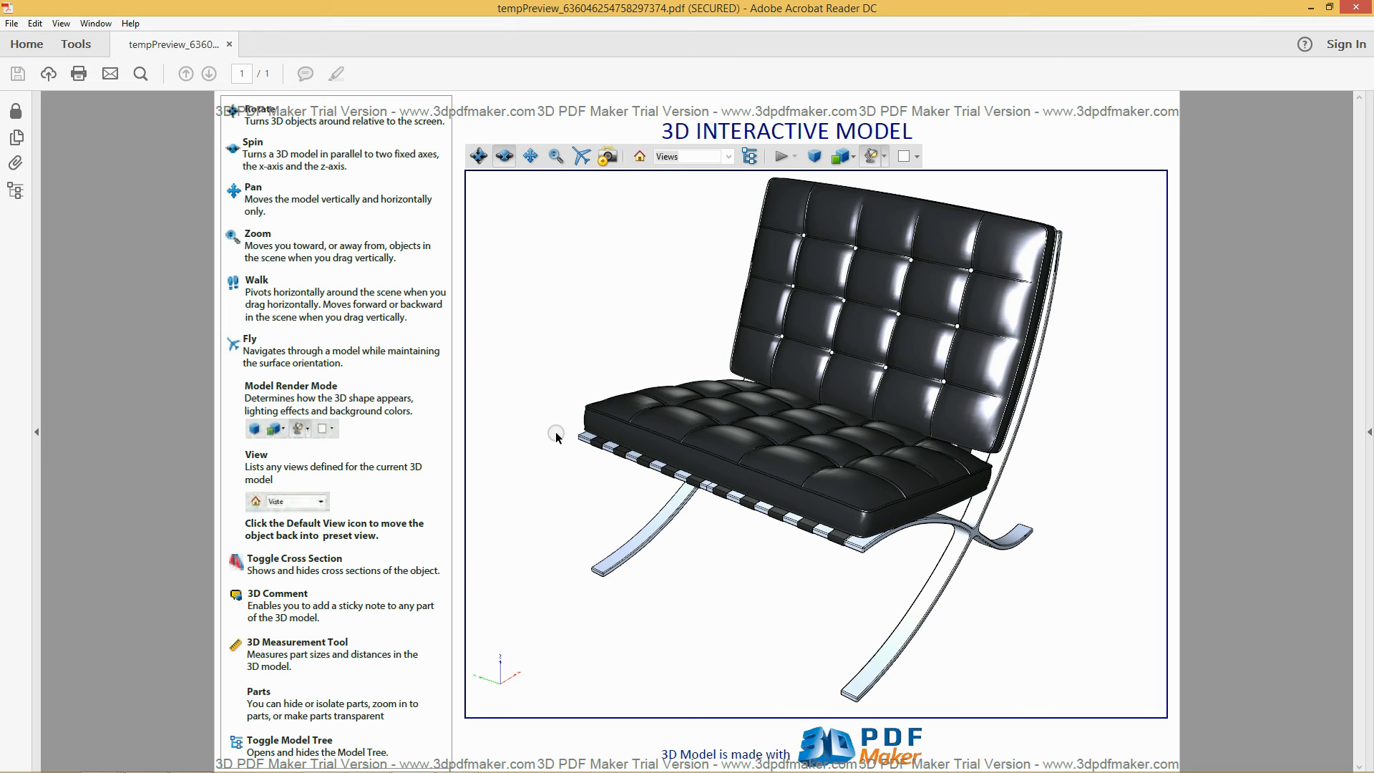
{"action": "mouse_move", "coordinate": [1329, 118]}
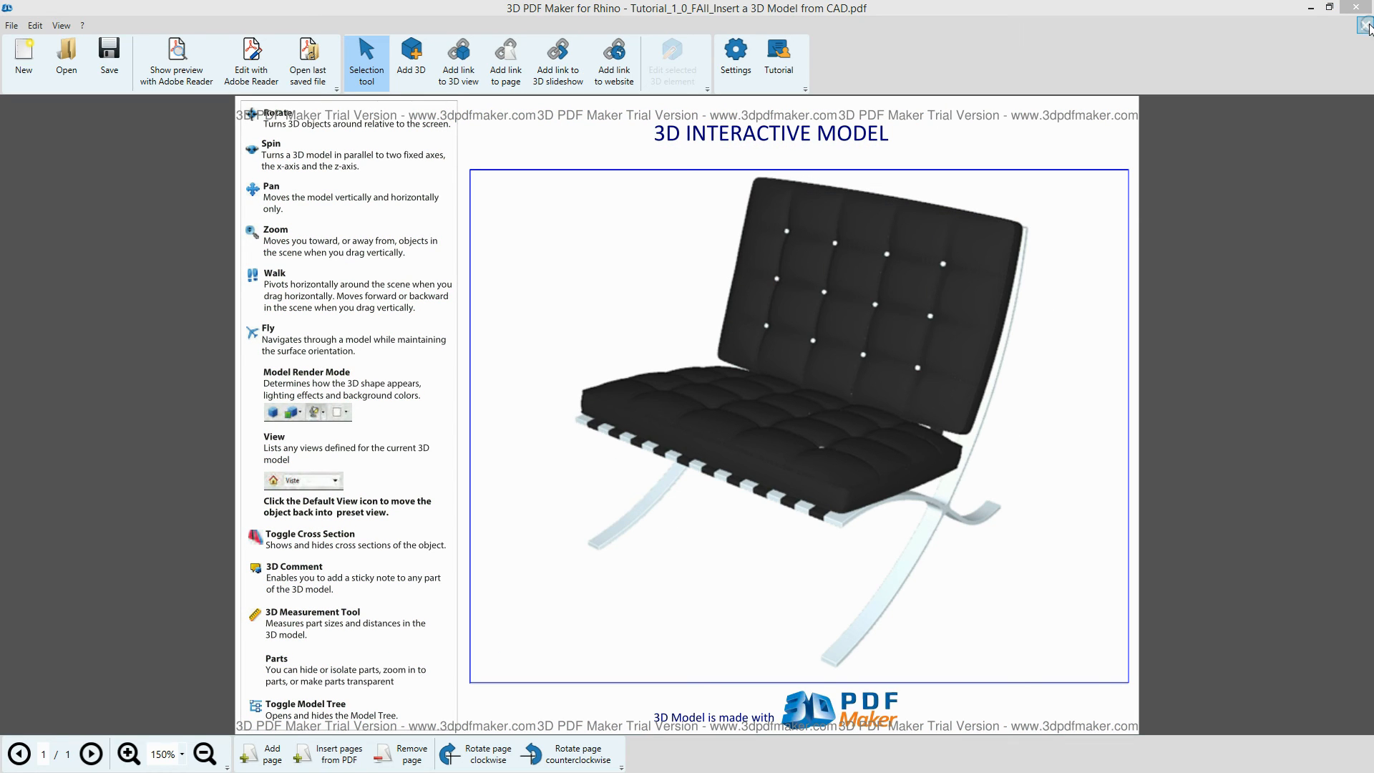
- Close the chair document without saving and dismiss the Tutorial window
{"action": "left_click", "coordinate": [1363, 25]}
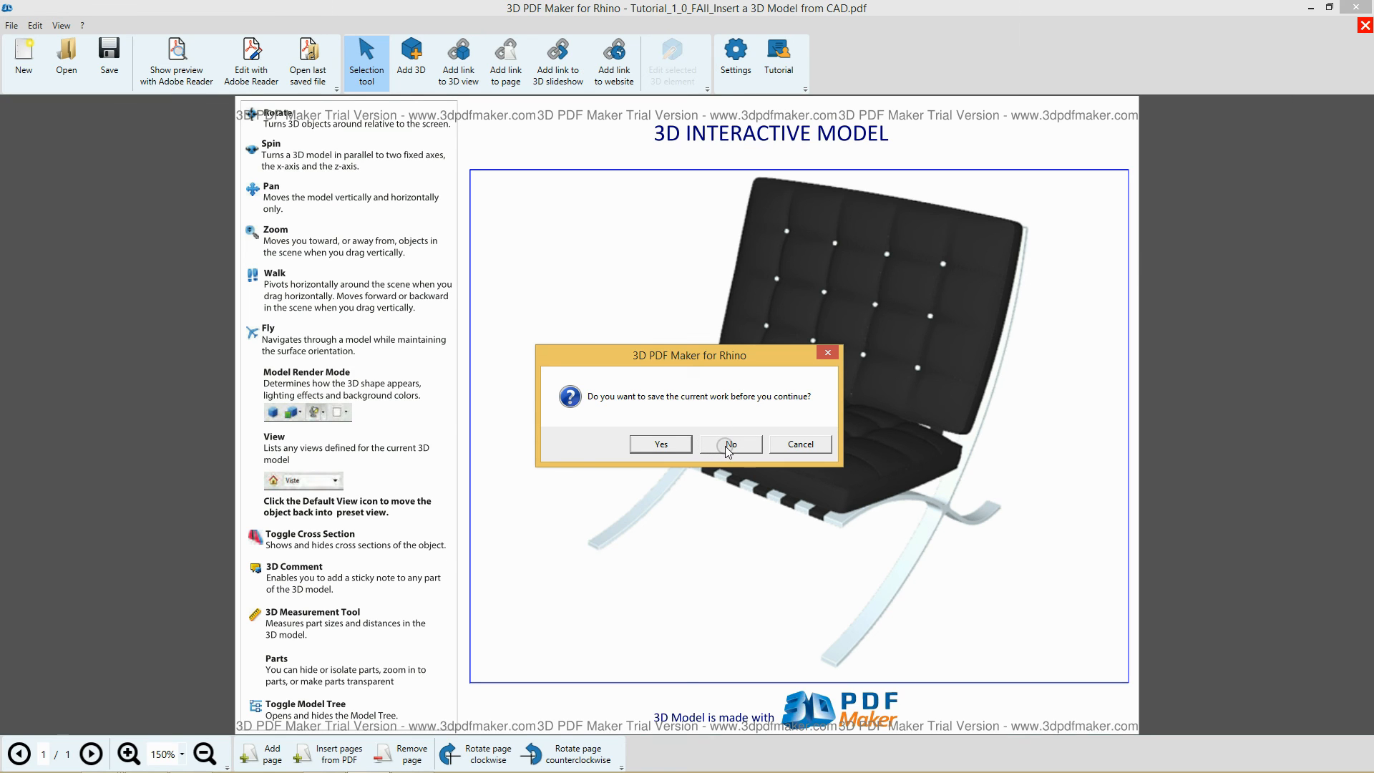
{"action": "left_click", "coordinate": [729, 445]}
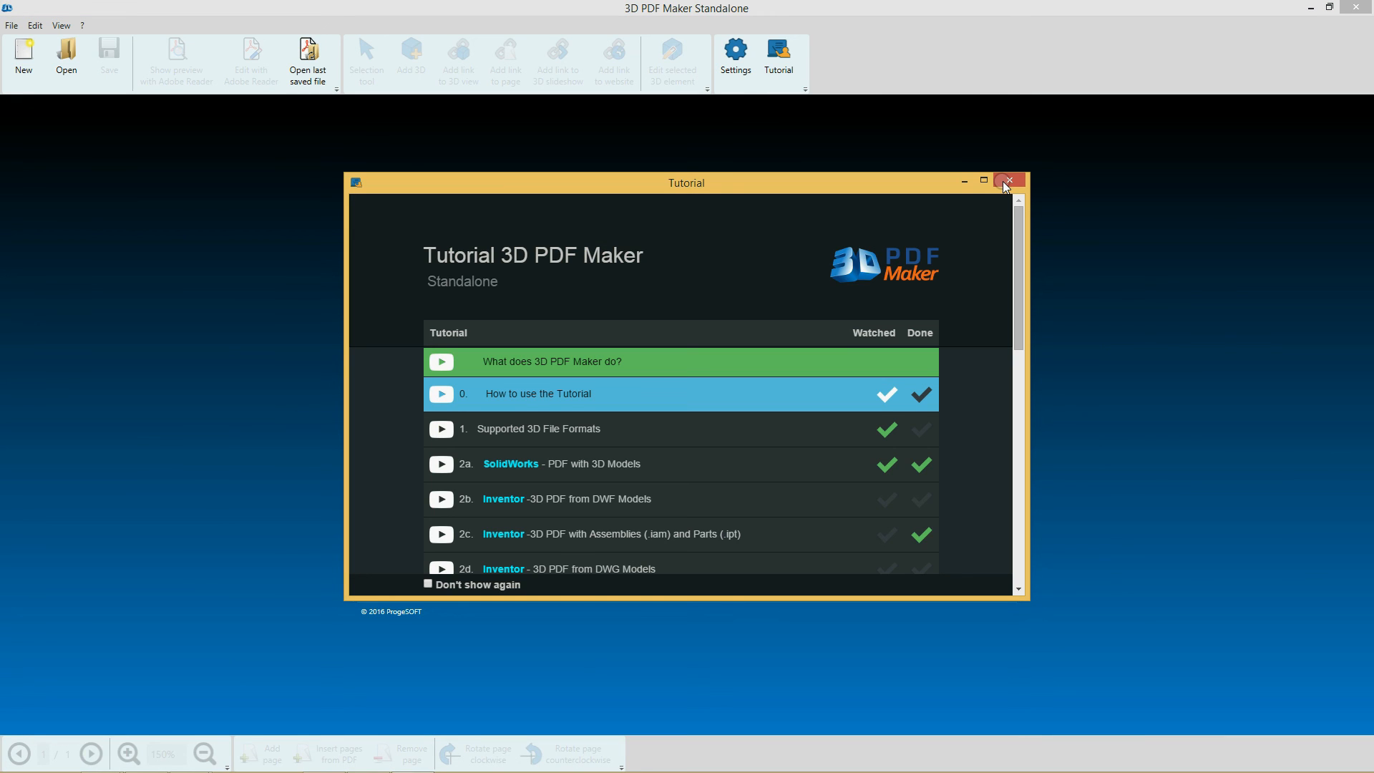
{"action": "left_click", "coordinate": [1008, 181]}
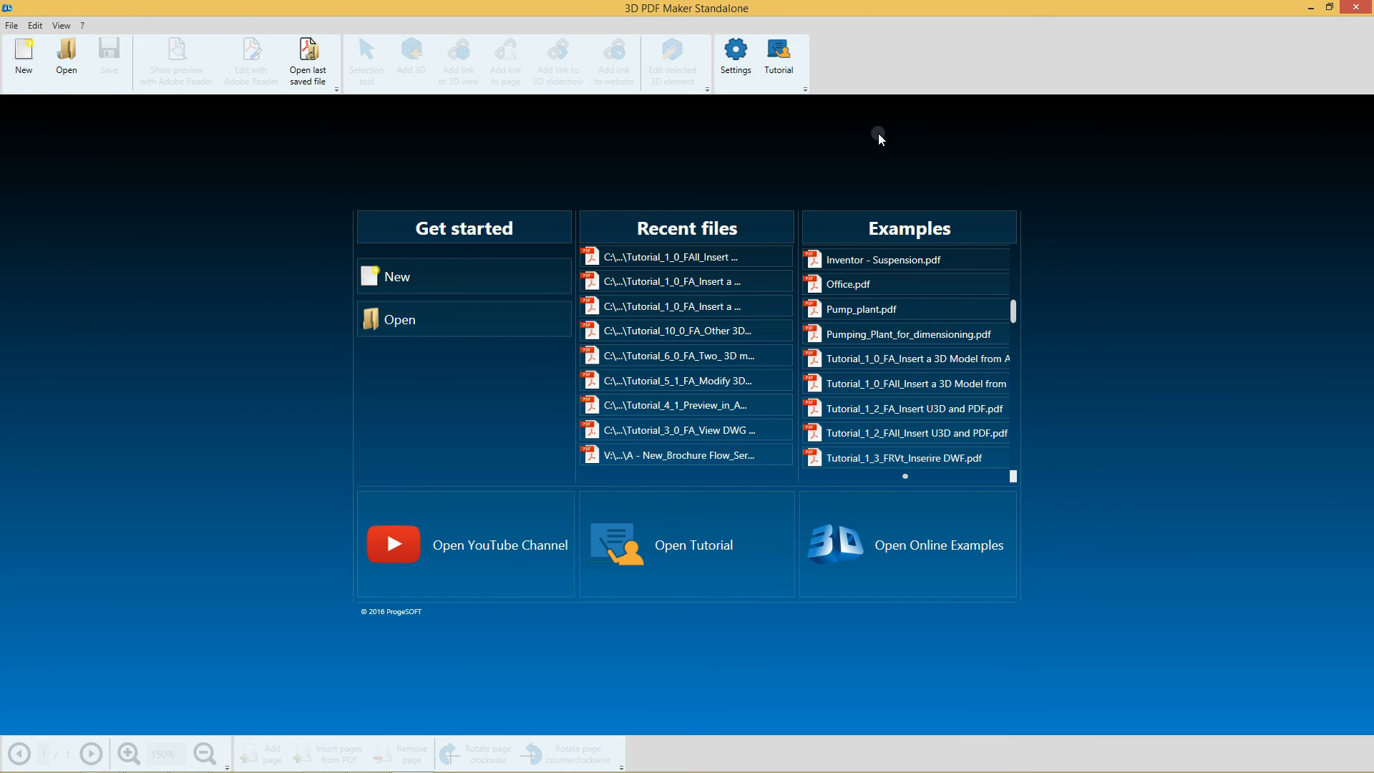
{"action": "mouse_move", "coordinate": [779, 55]}
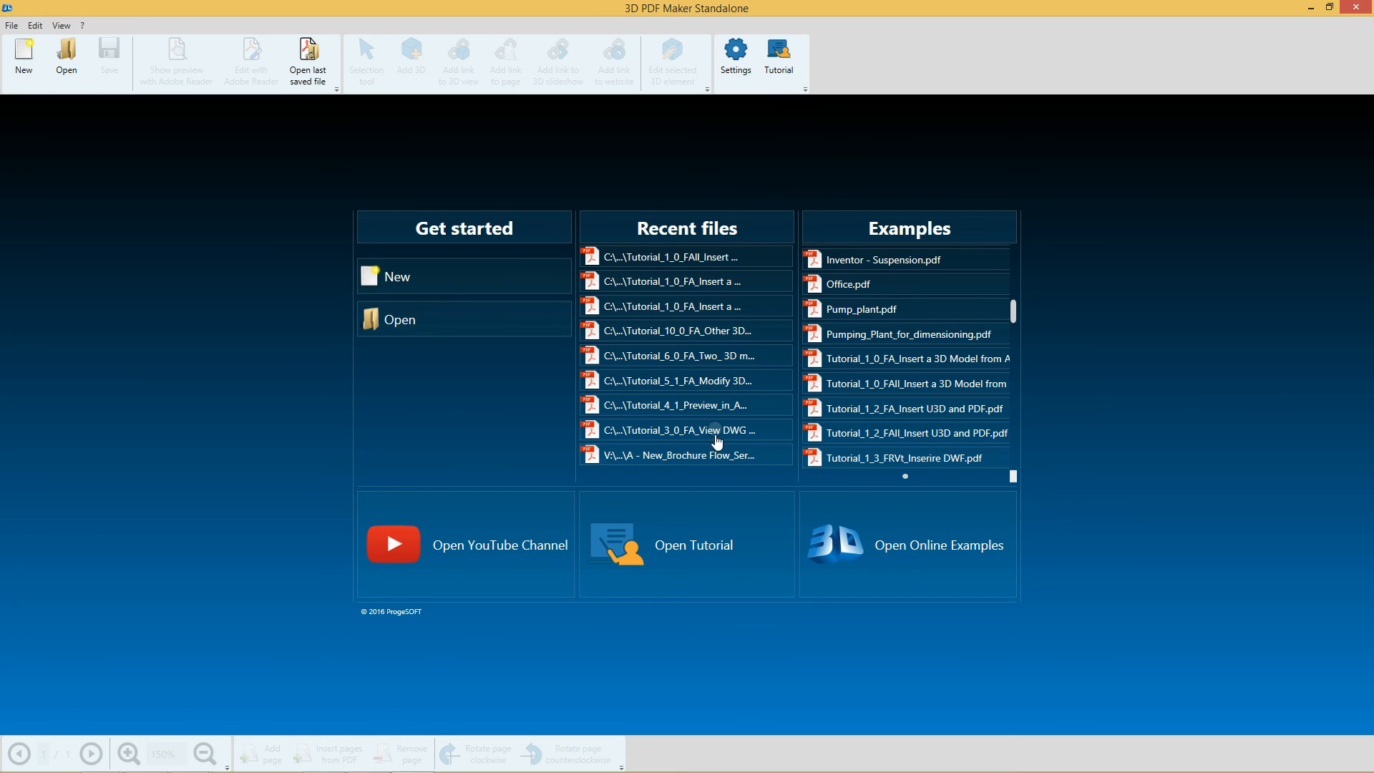
{"action": "mouse_move", "coordinate": [710, 533]}
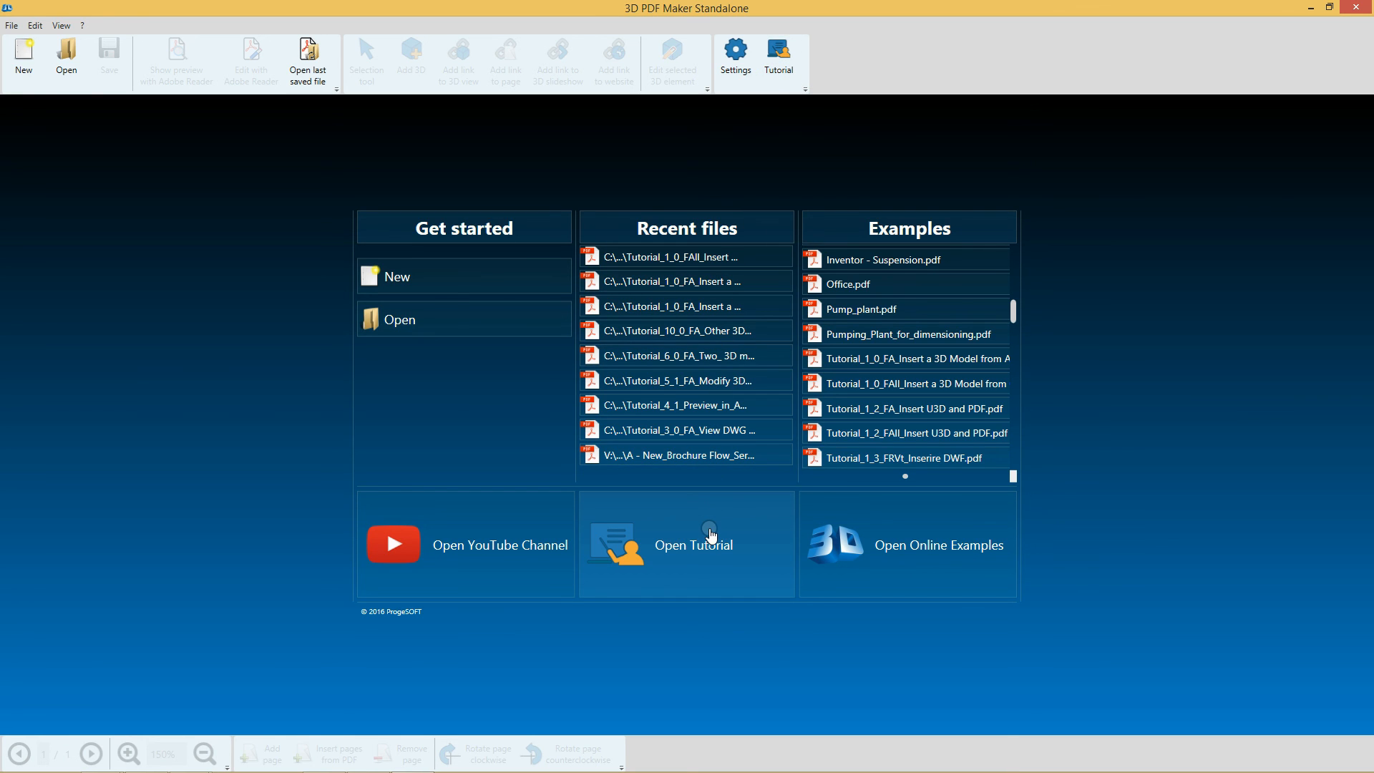